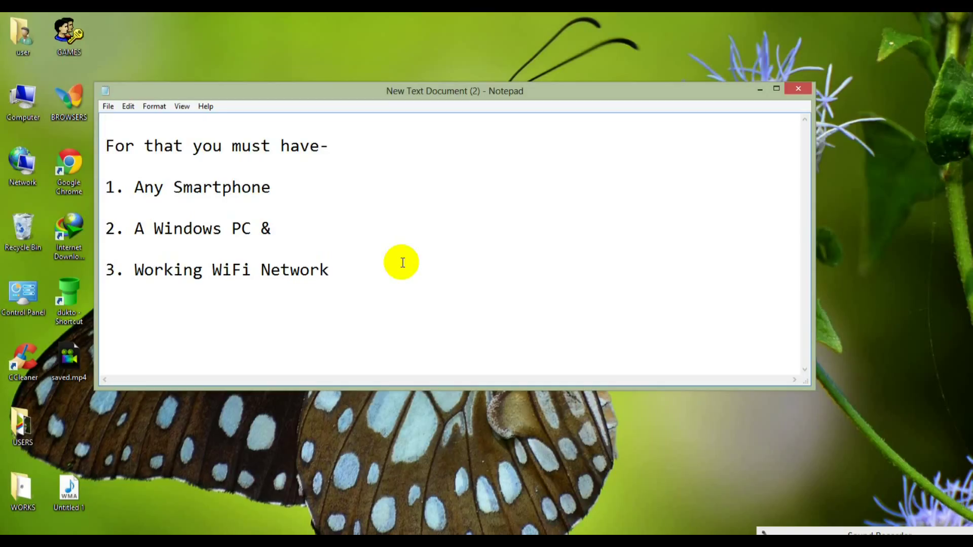
mouse_move(565, 531)
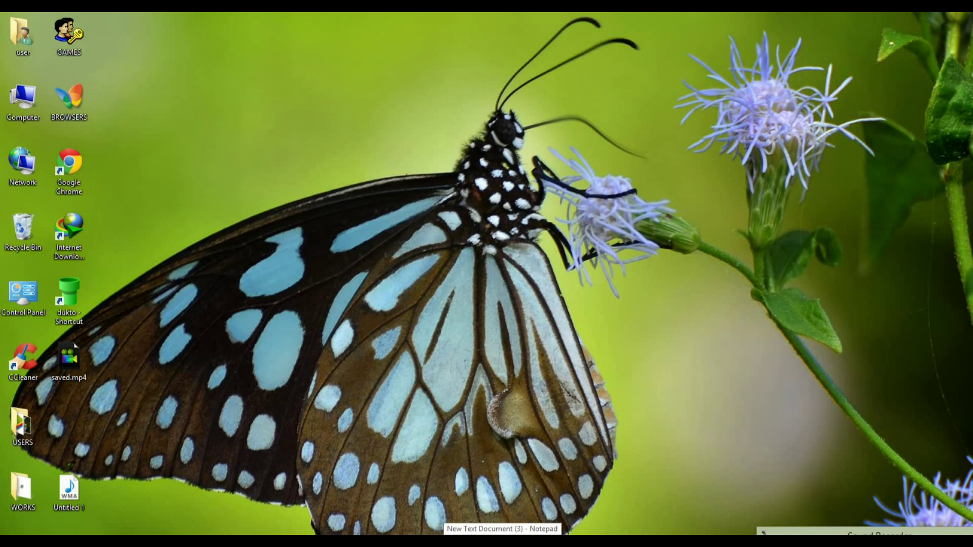
Review the Dukto install note and highlight the Dukto download address.
left_click(501, 528)
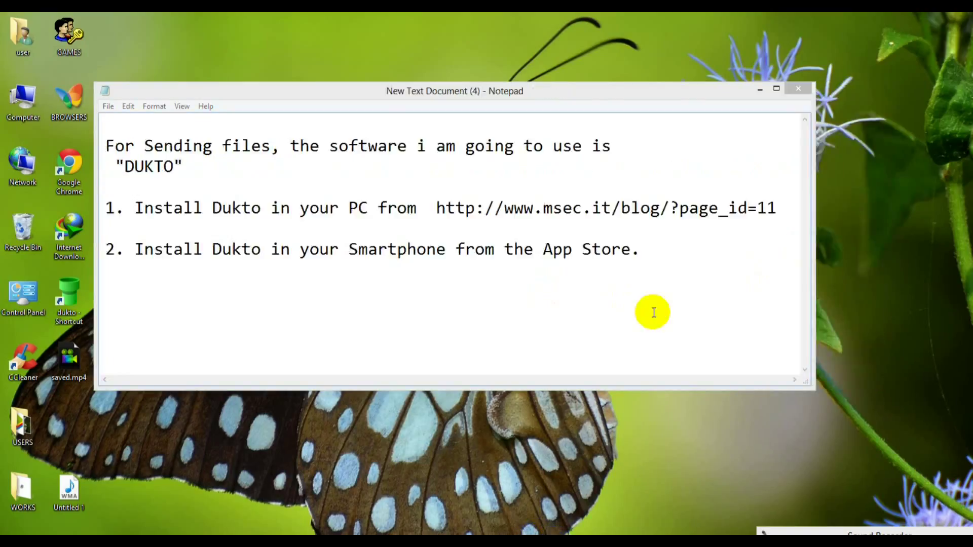
mouse_move(647, 319)
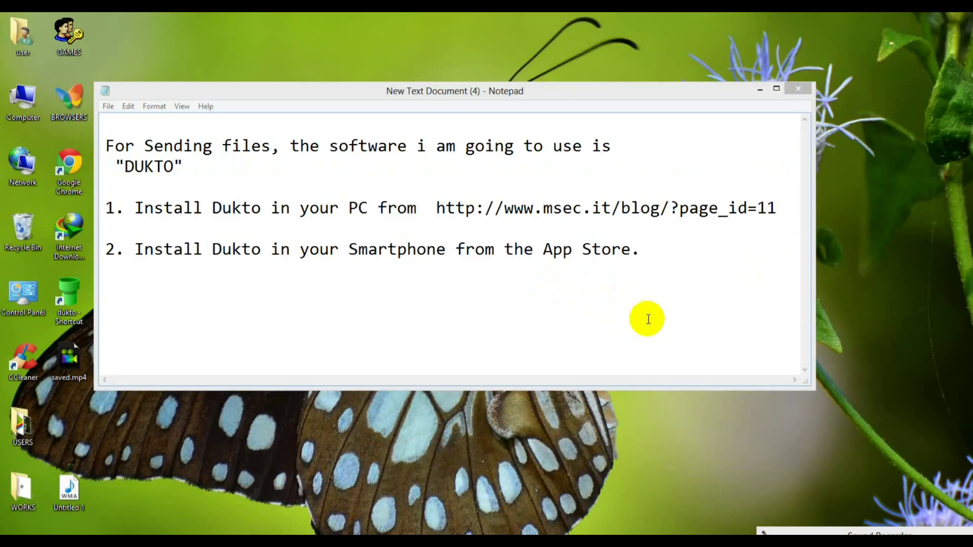
mouse_move(653, 320)
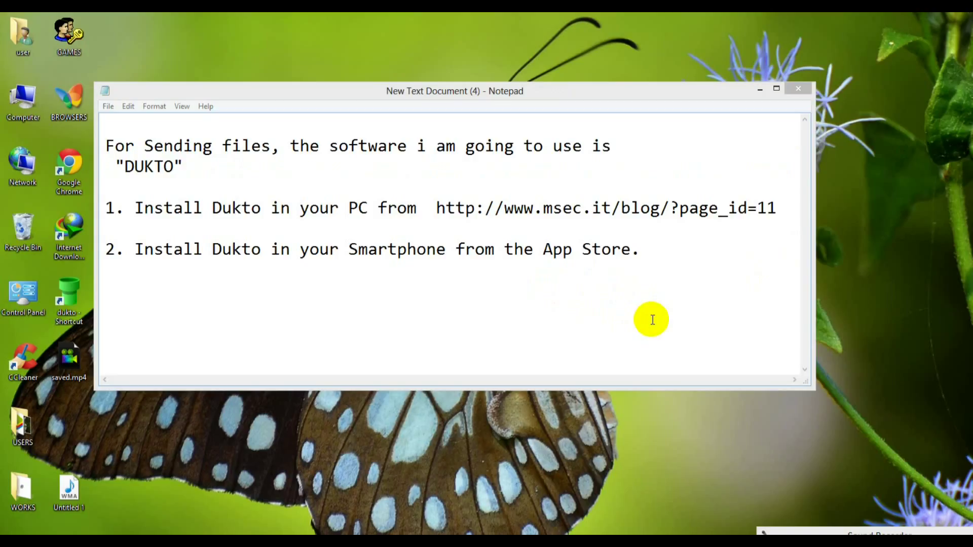
mouse_move(441, 208)
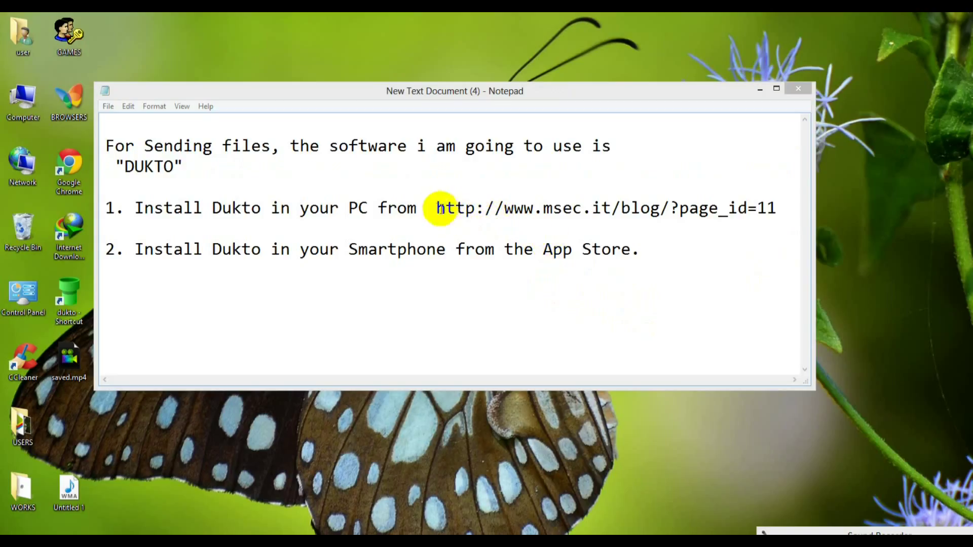
left_click_drag(436, 208, 784, 208)
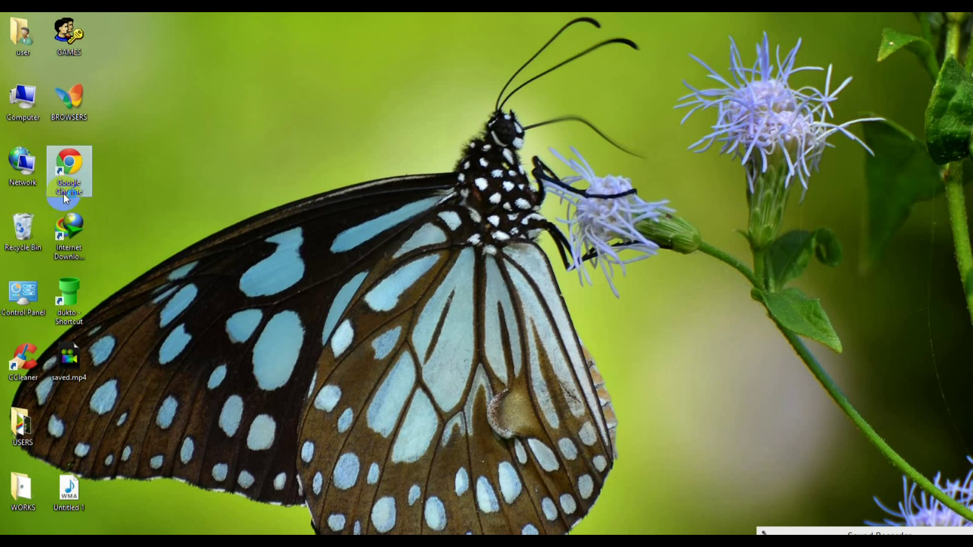
In Chrome, Google 'dukto' and open the Dukto R6 | Raw material result from msec.it.
double_click(69, 172)
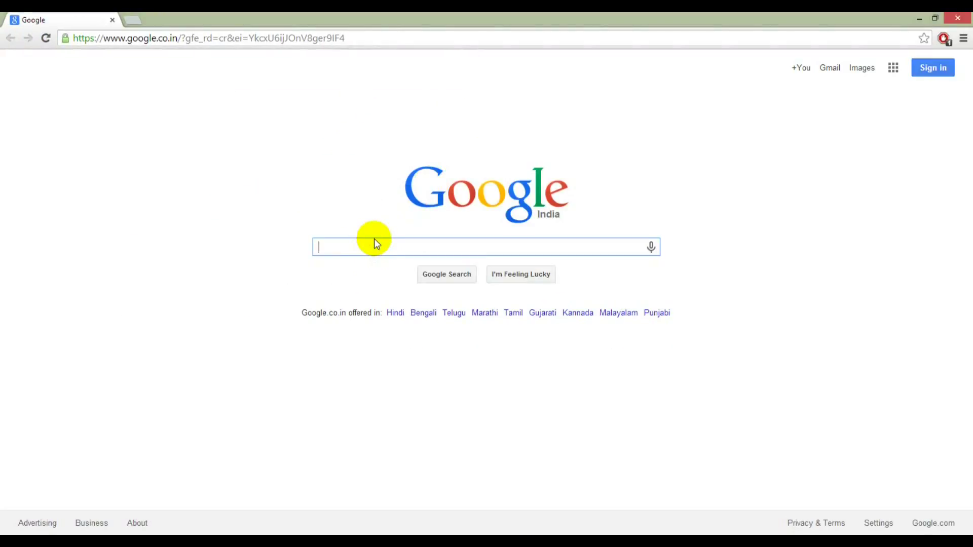
type("dukto")
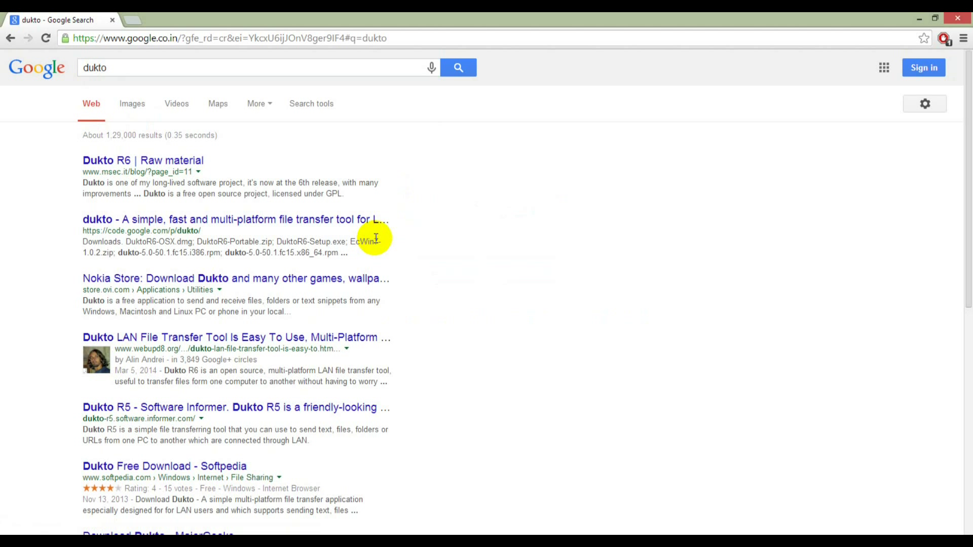
left_click(142, 161)
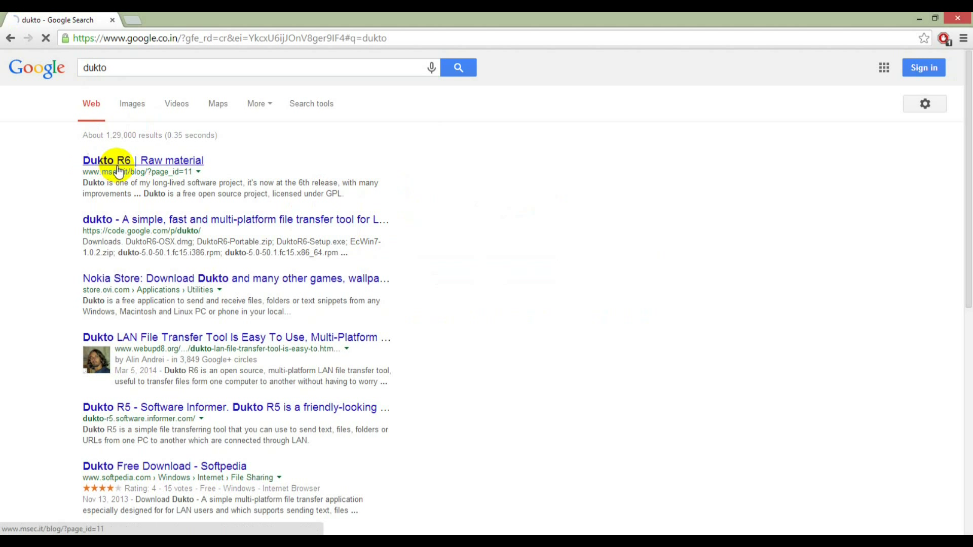
left_click(142, 160)
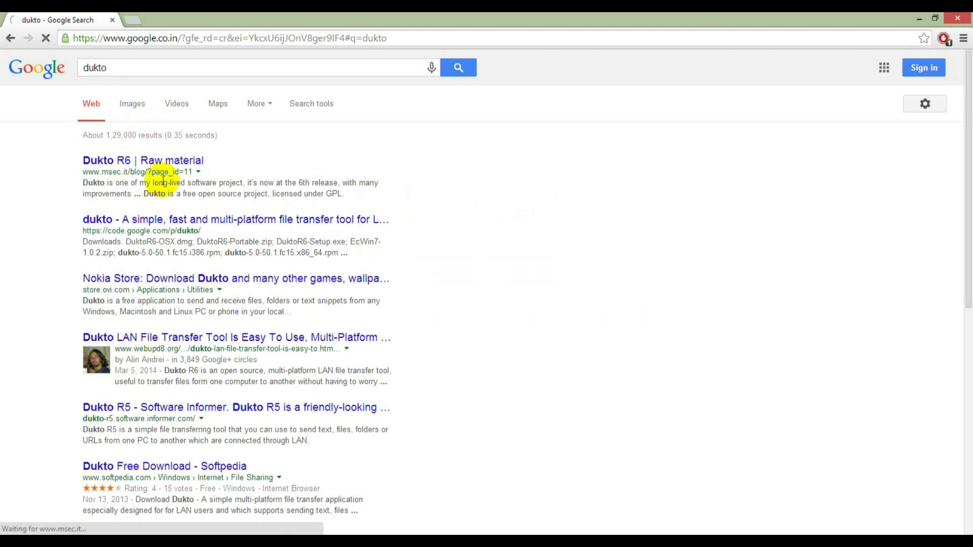
left_click(142, 160)
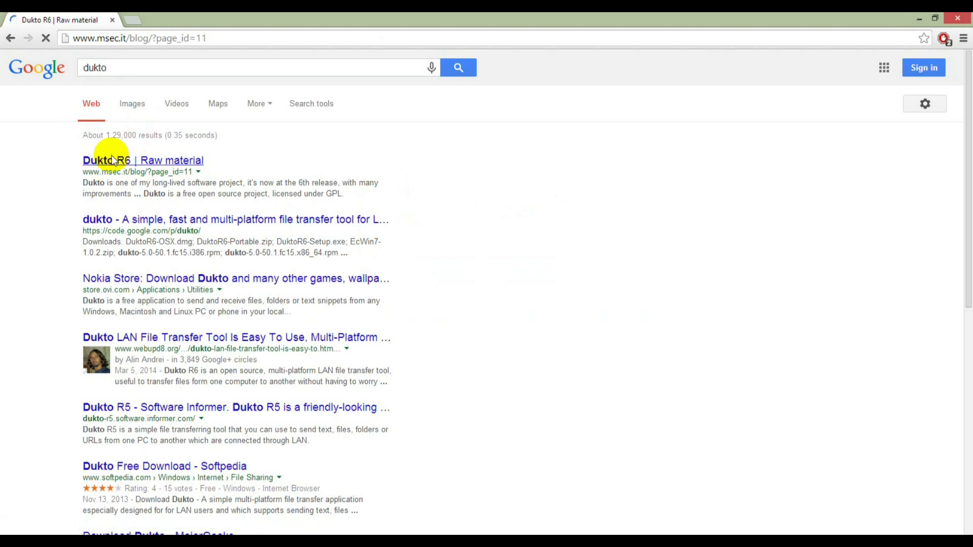
Scroll the Dukto R6 page down to the DOWNLOAD section with Windows, Mac and Linux installers.
left_click(142, 160)
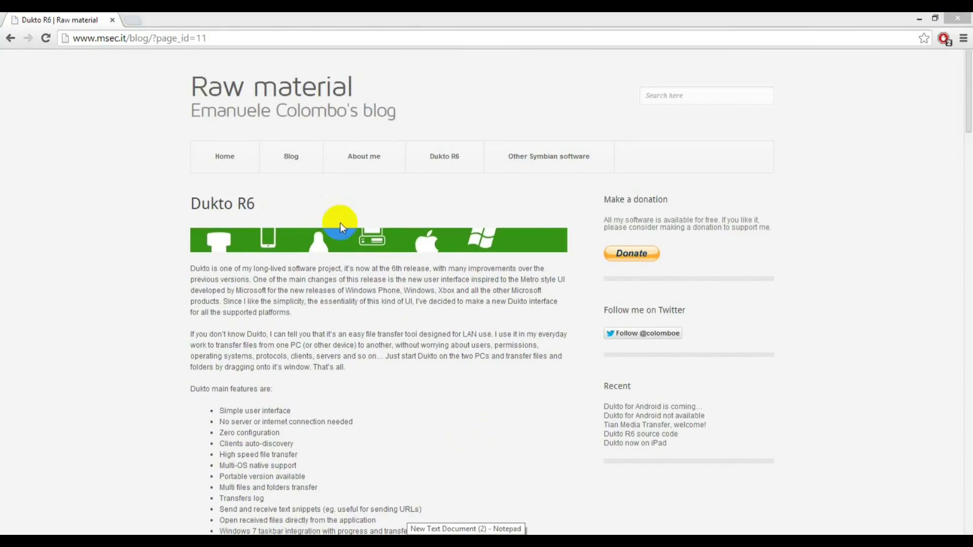
mouse_move(157, 197)
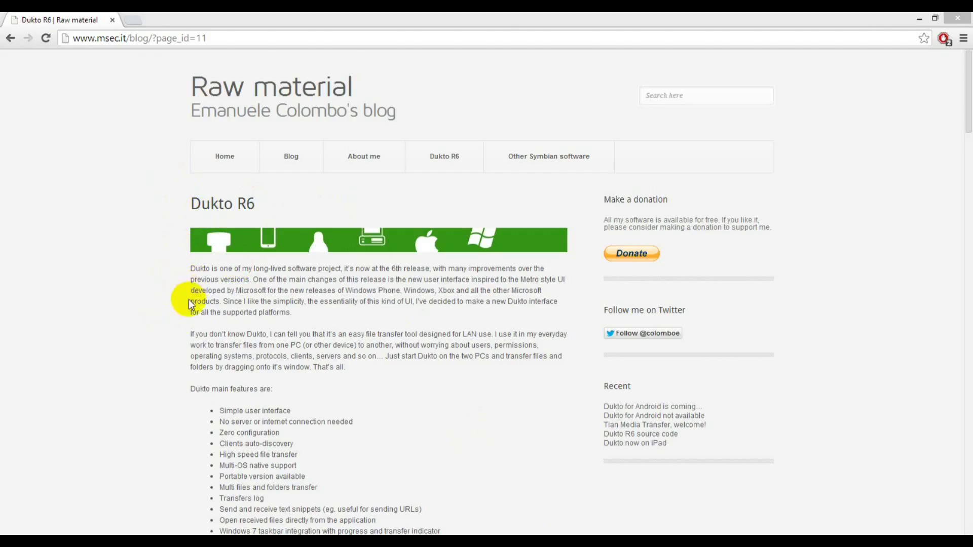
scroll("down", 3)
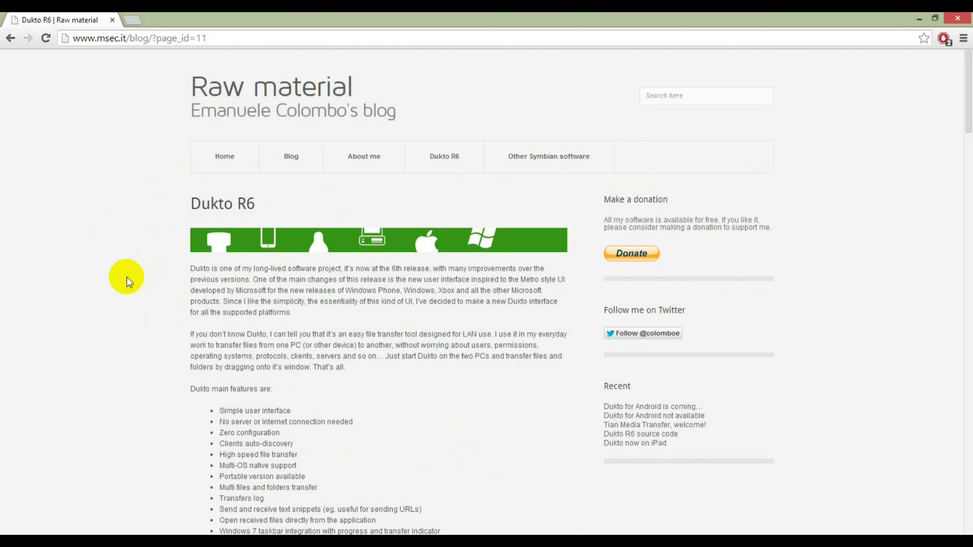
scroll("down", 3)
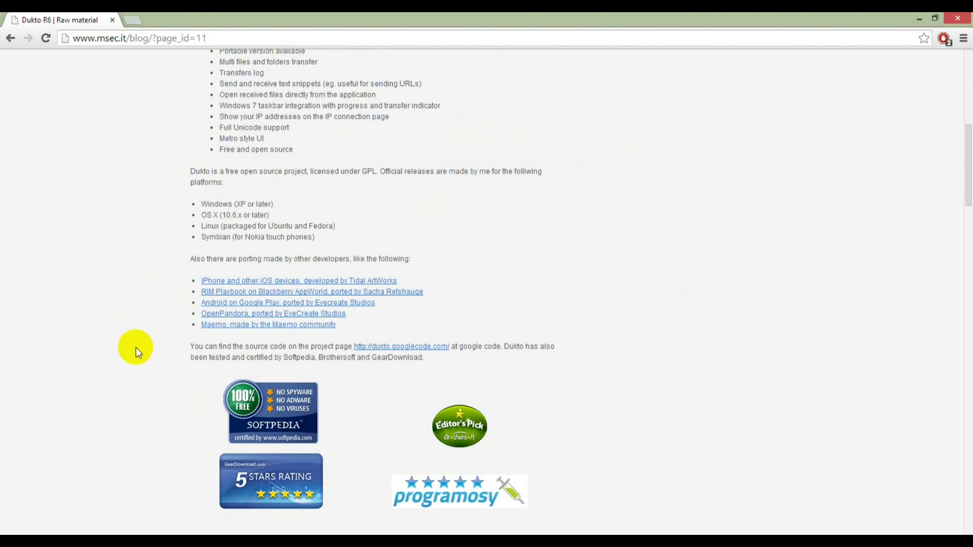
scroll("down", 3)
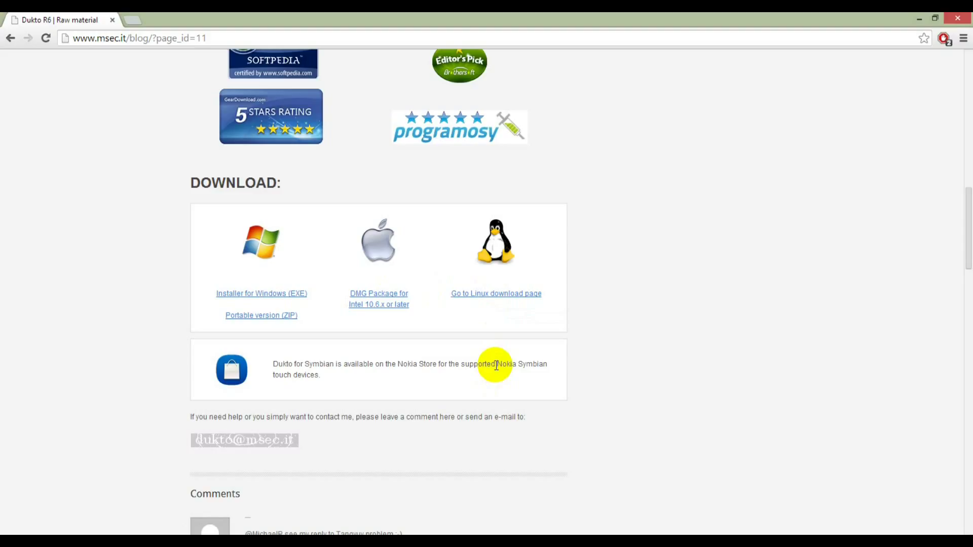
mouse_move(227, 326)
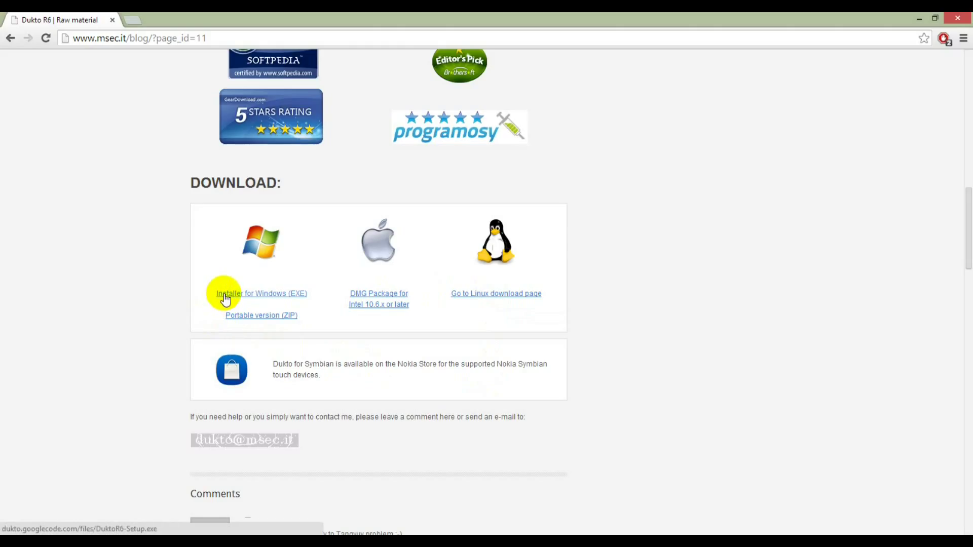
Download the Installer for Windows (EXE), reusing the IDM copy, and run DuktoR6-Setup.exe.
left_click(261, 293)
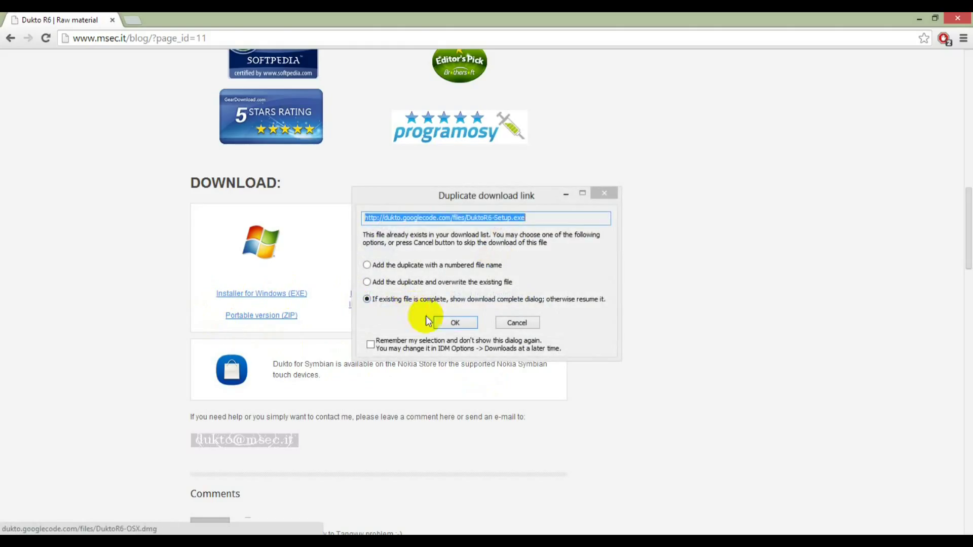
left_click(456, 323)
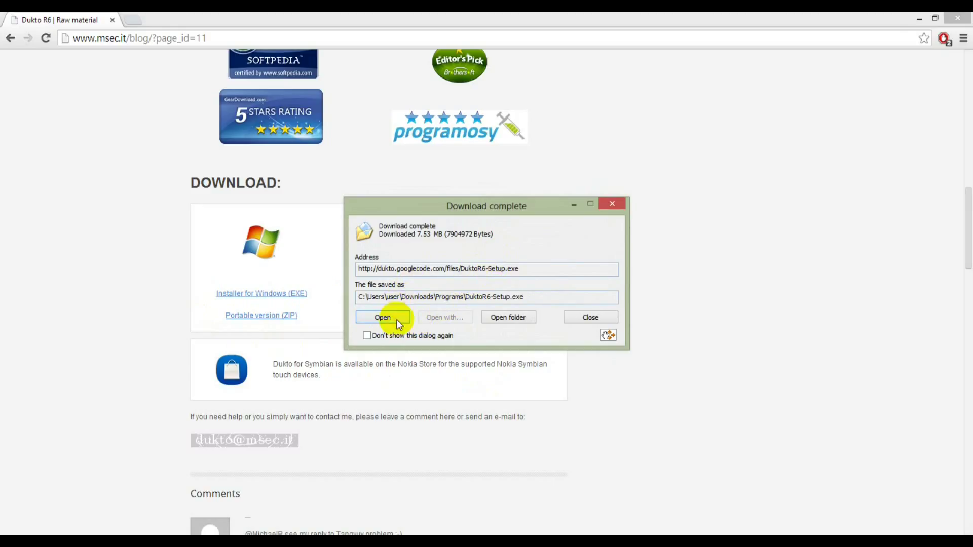
left_click(589, 318)
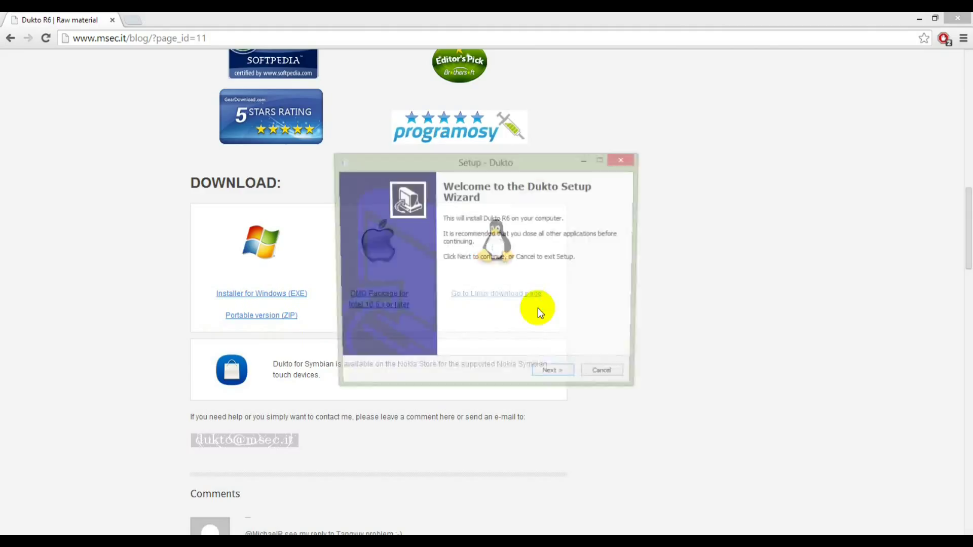
Complete the Dukto Setup wizard through Next, Install and Finish.
left_click(551, 370)
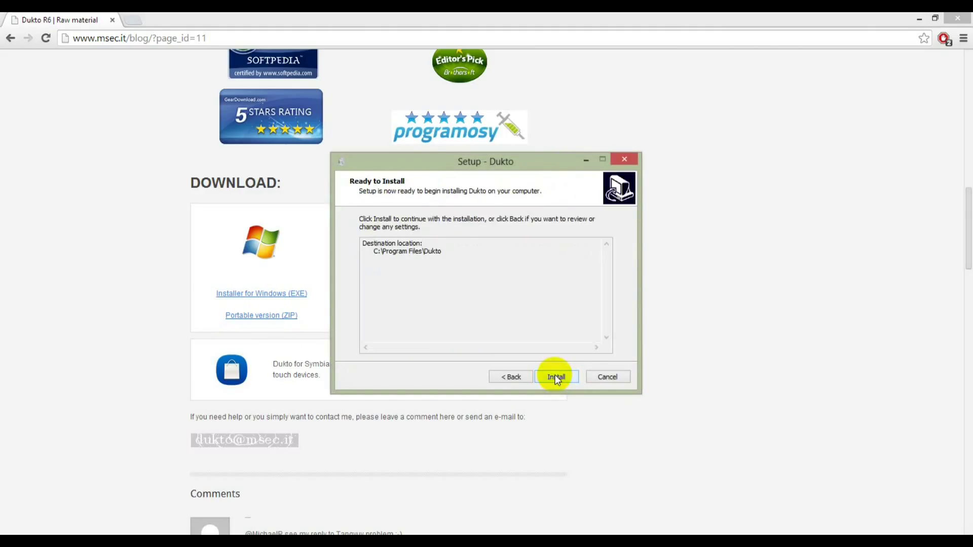
left_click(555, 376)
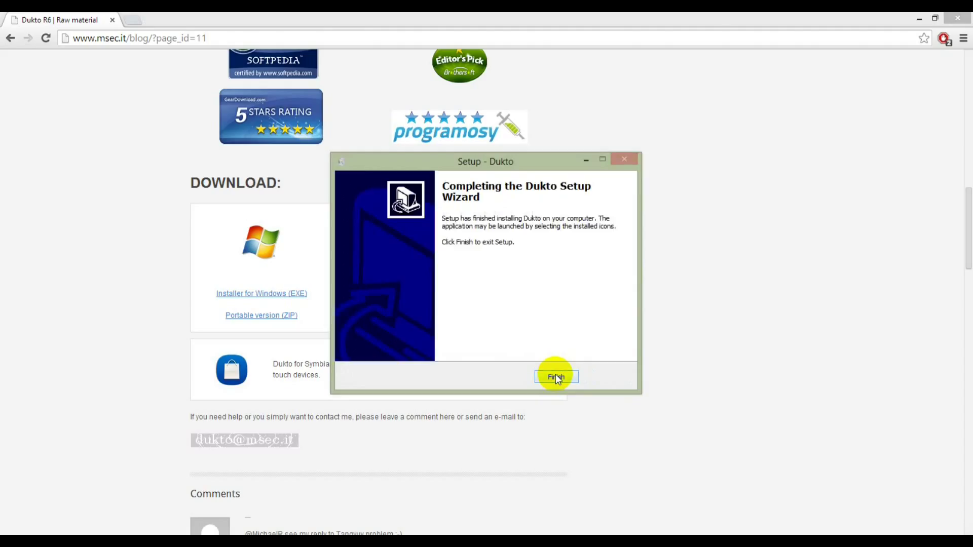
left_click(556, 377)
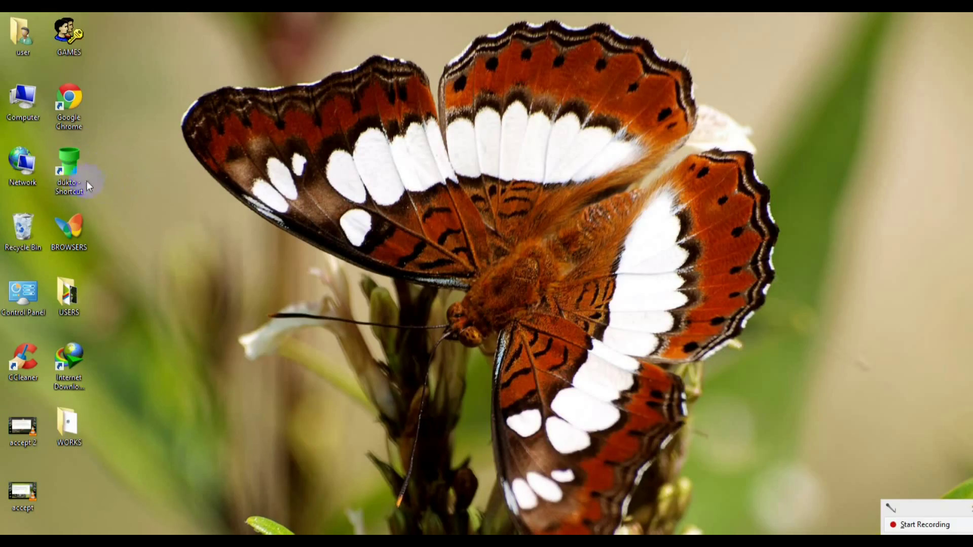
double_click(68, 168)
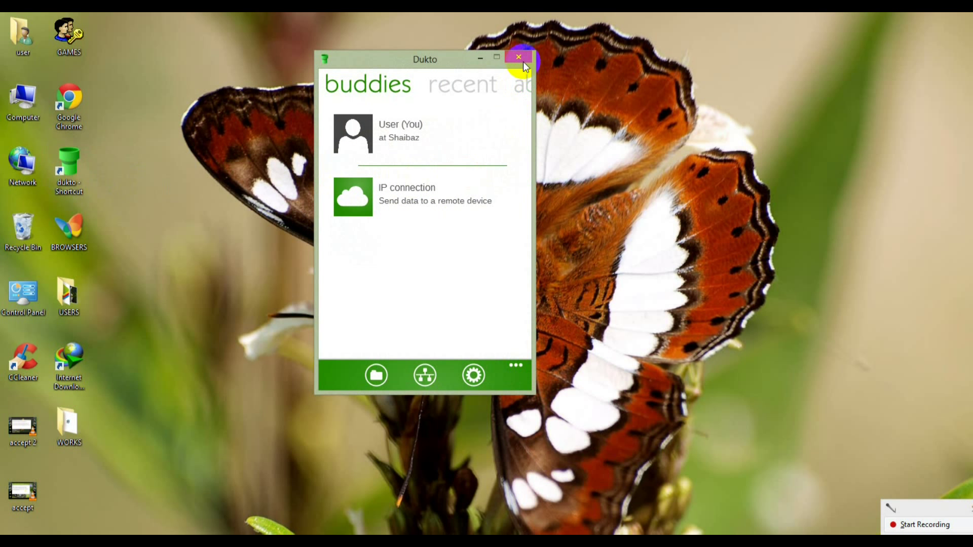
left_click(519, 58)
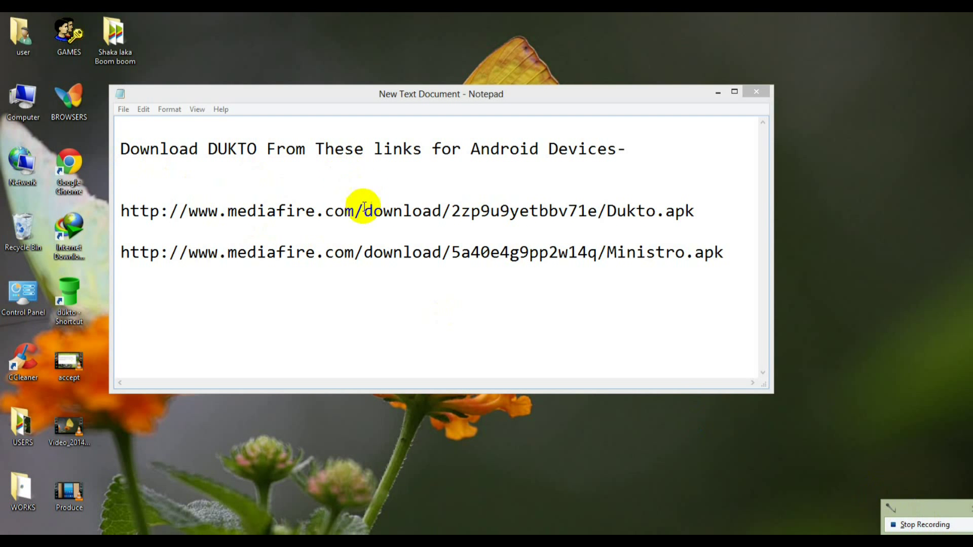
mouse_move(125, 211)
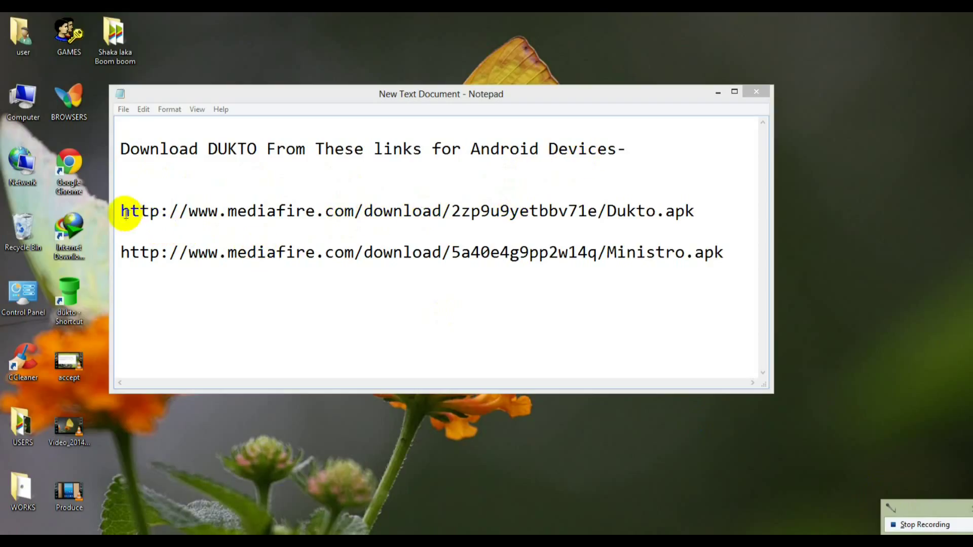
left_click_drag(121, 210, 695, 210)
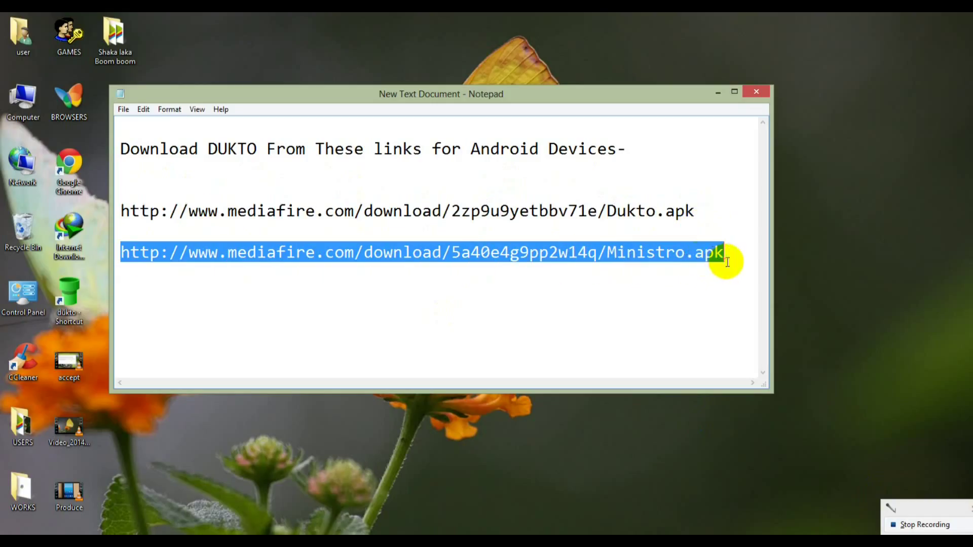
mouse_move(670, 252)
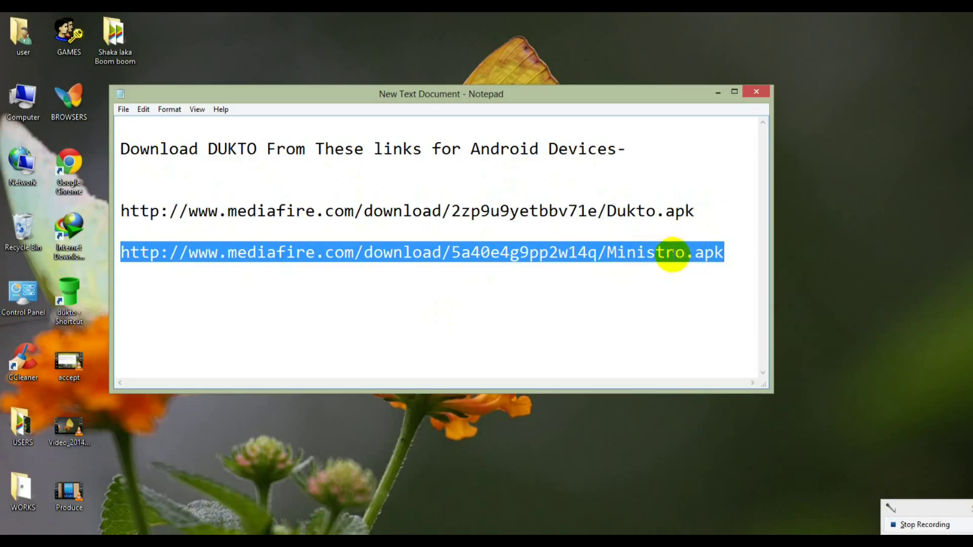
left_click(584, 253)
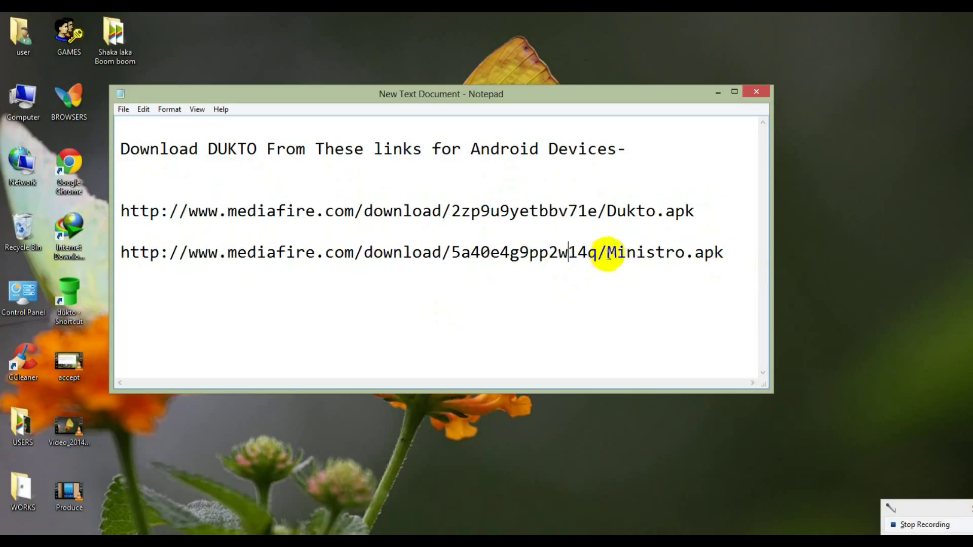
double_click(664, 252)
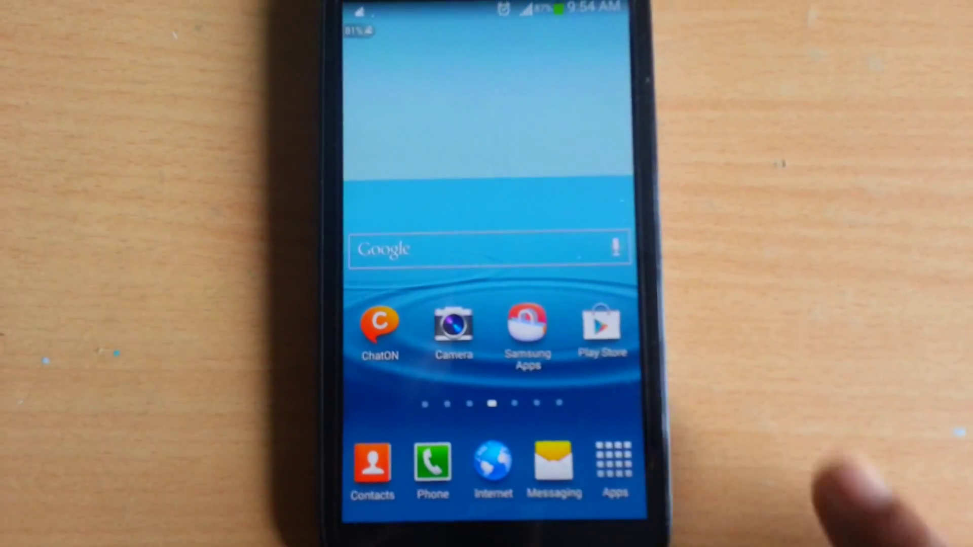
In the phone's Settings, switch Wi-Fi on so it connects to the Tatli network.
left_click(614, 462)
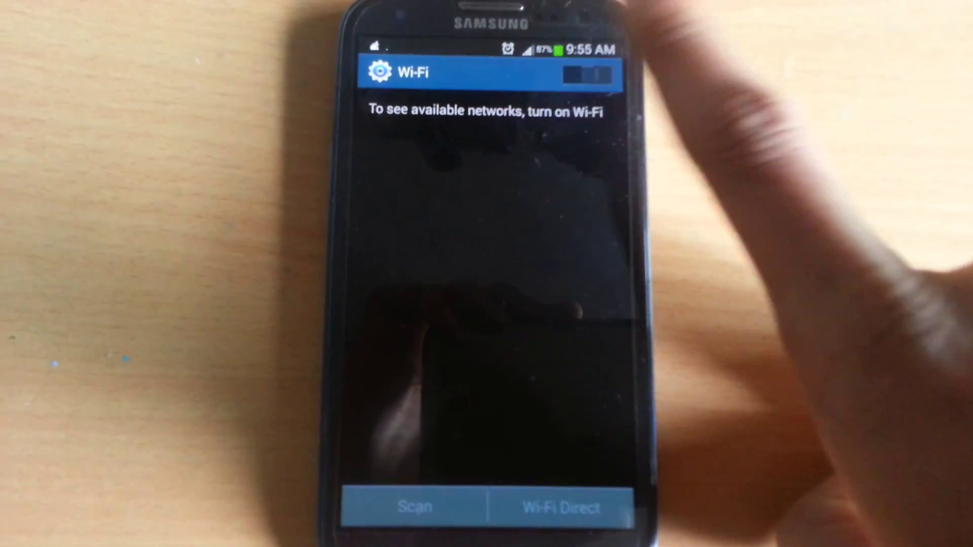
left_click(583, 74)
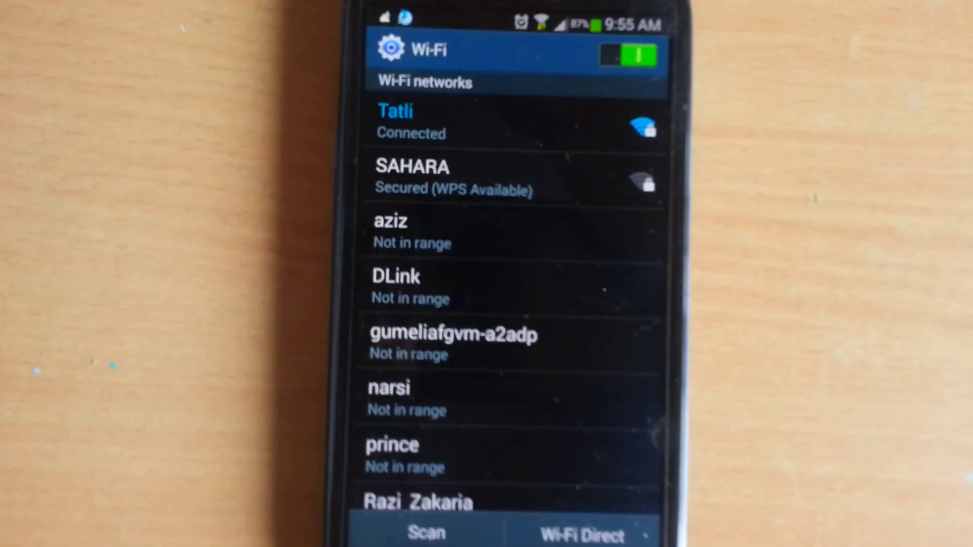
left_click(426, 533)
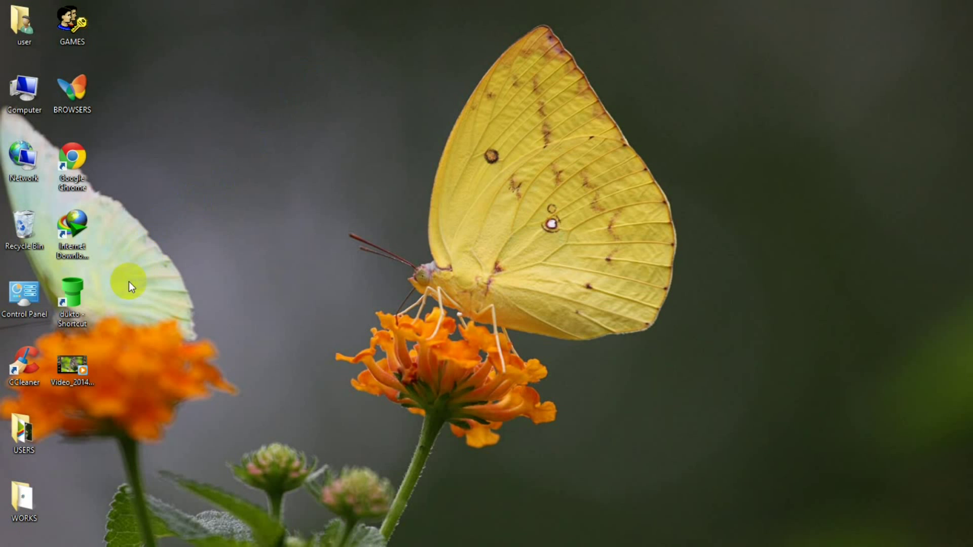
Launch Dukto from the desktop shortcut and show the buddies list.
double_click(71, 296)
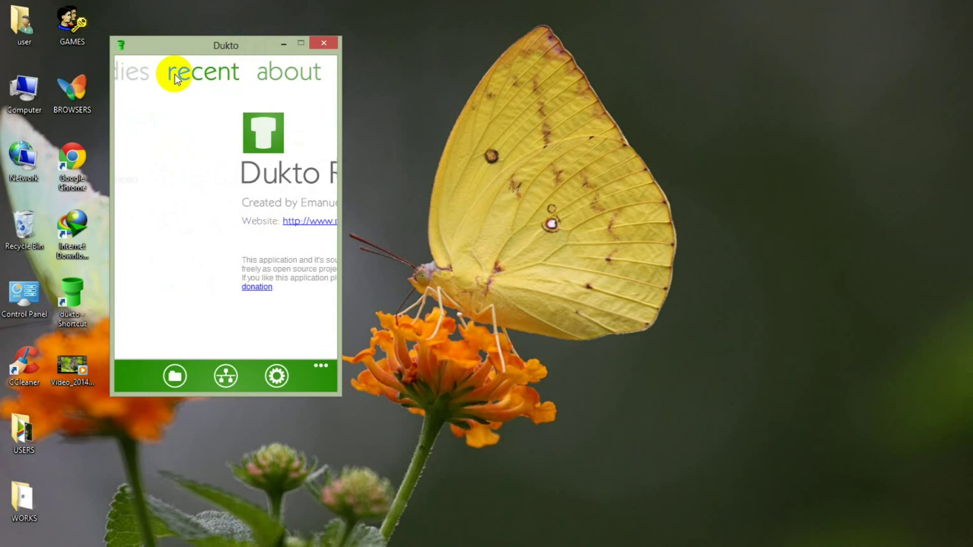
left_click(130, 71)
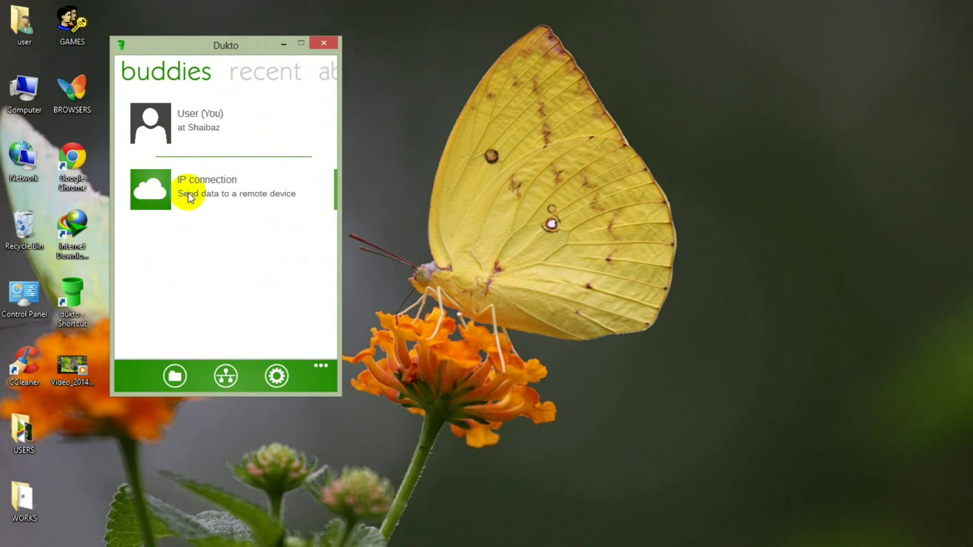
Try an IP connection entering 192.168.0, then return to the buddies list.
left_click(206, 186)
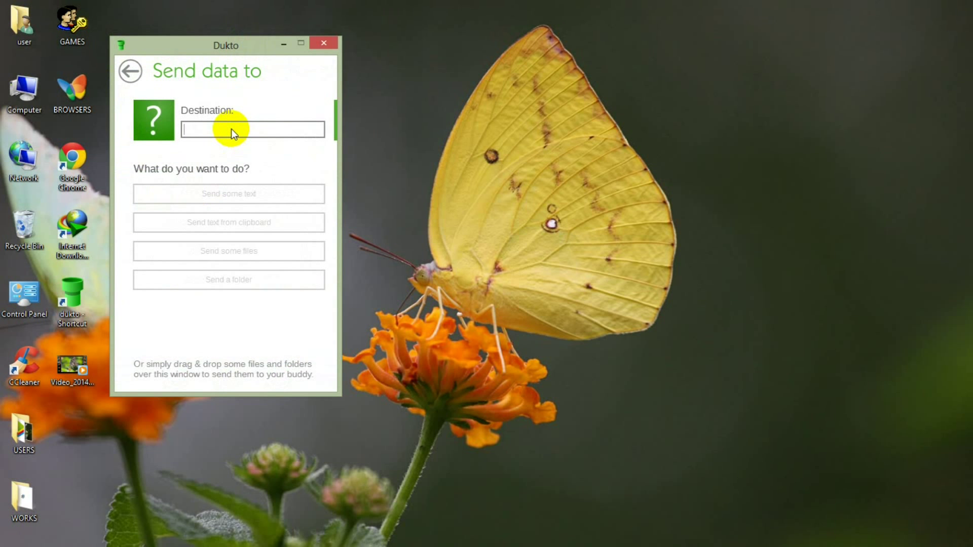
type("192.")
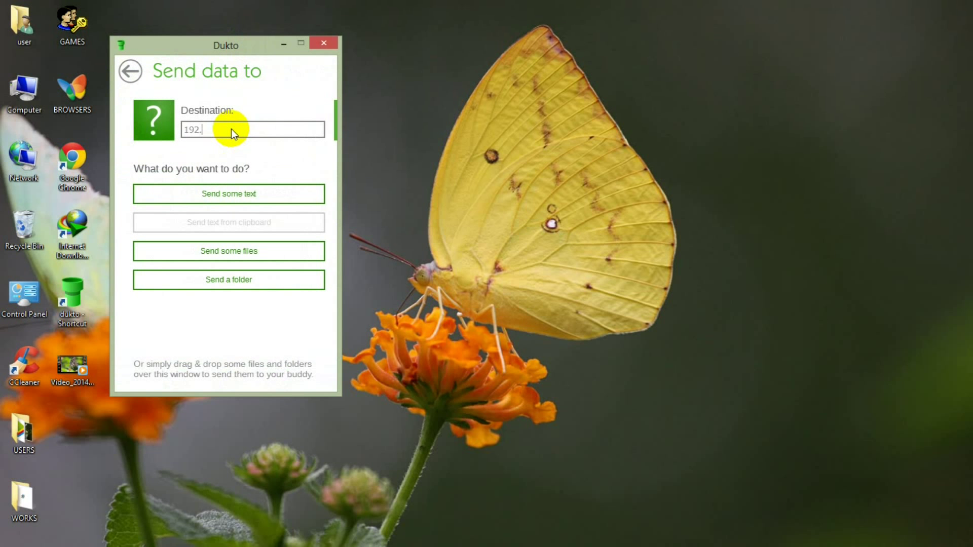
type("168.0")
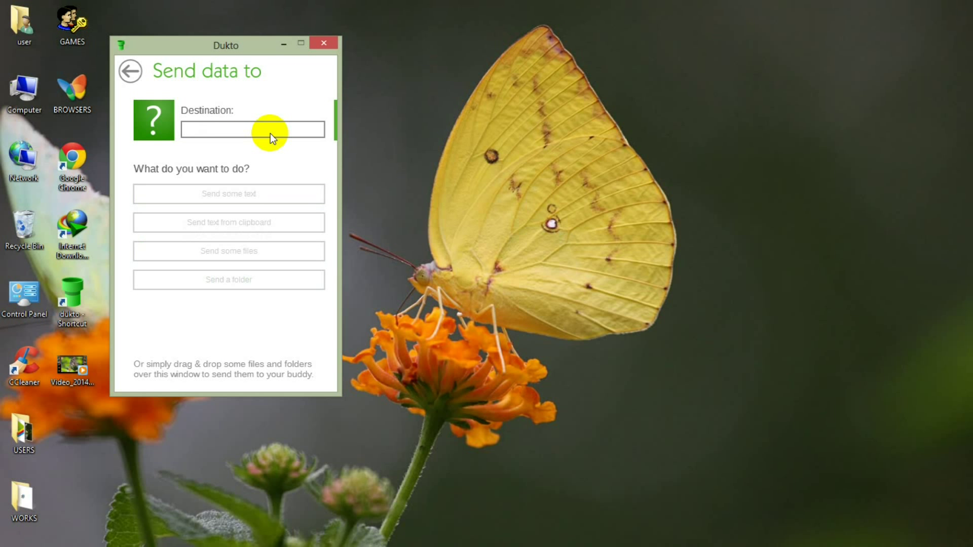
left_click(130, 71)
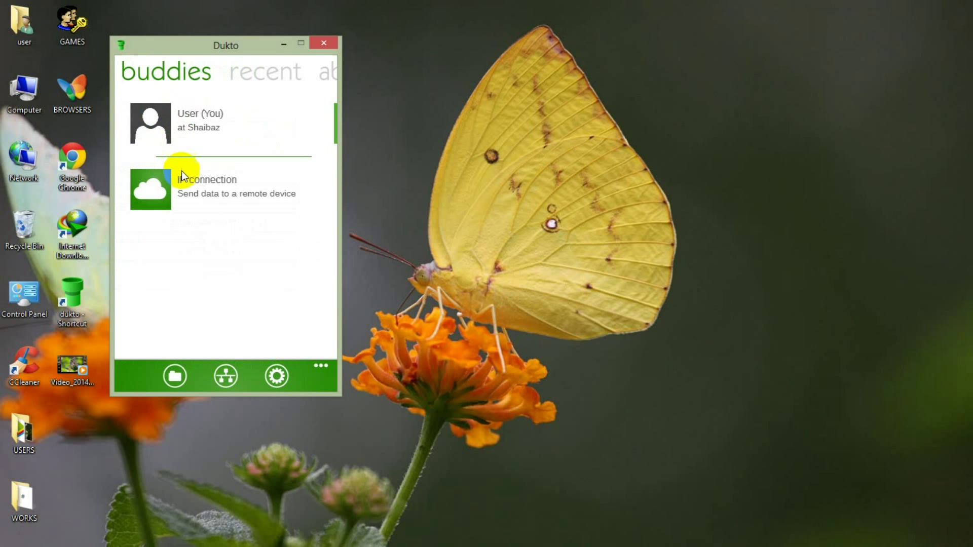
mouse_move(177, 251)
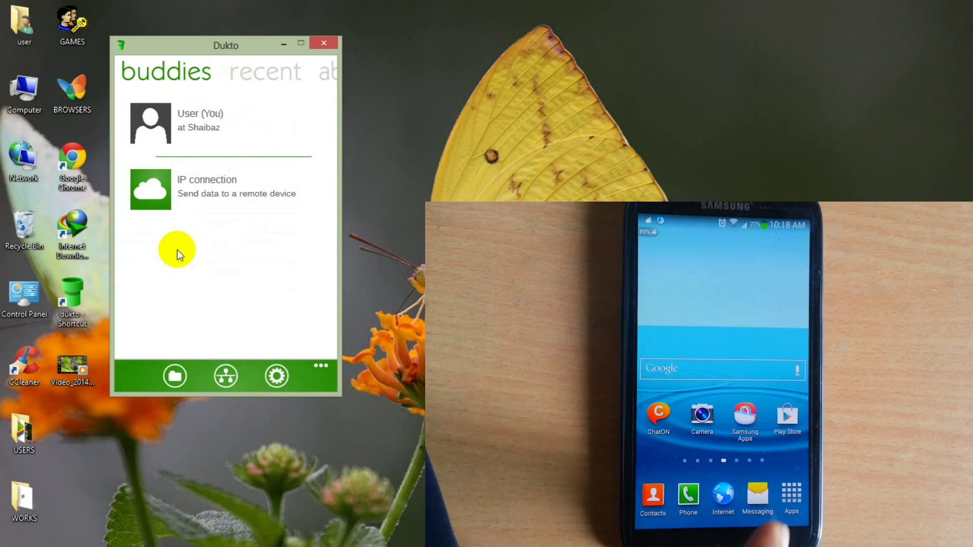
Launch Dukto on the phone so it appears as buddy Unknown at localhost.
left_click(791, 497)
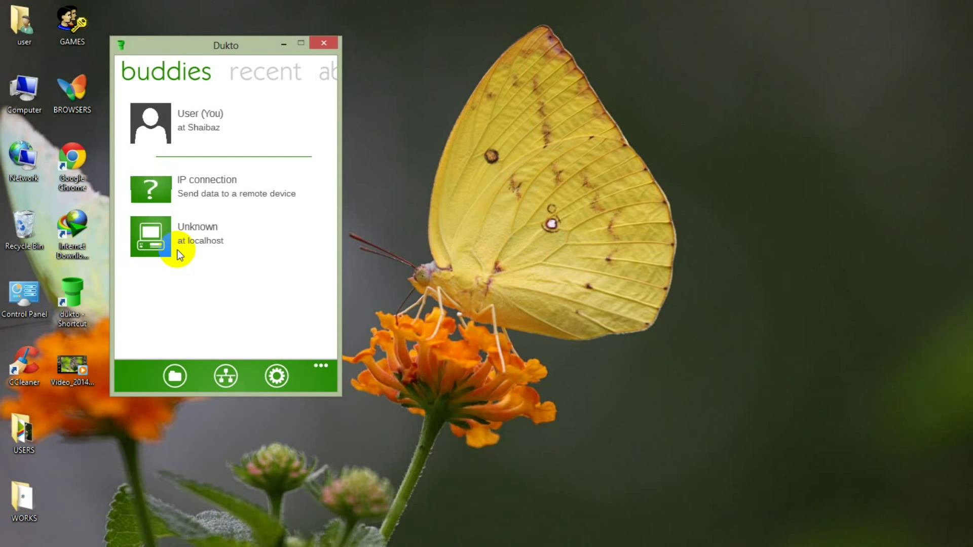
Select the Unknown buddy, explore Send some files and Send some text, then return to the sending options.
left_click(180, 238)
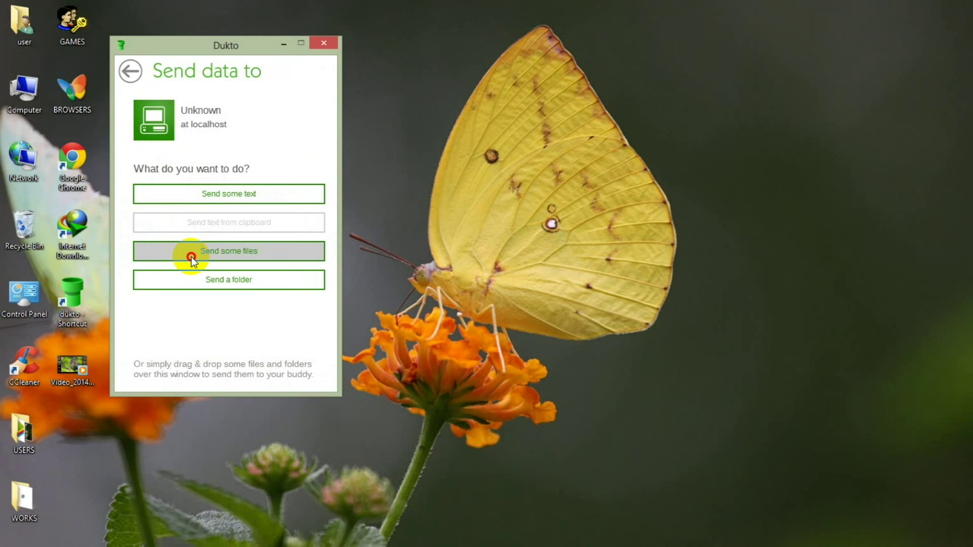
mouse_move(379, 246)
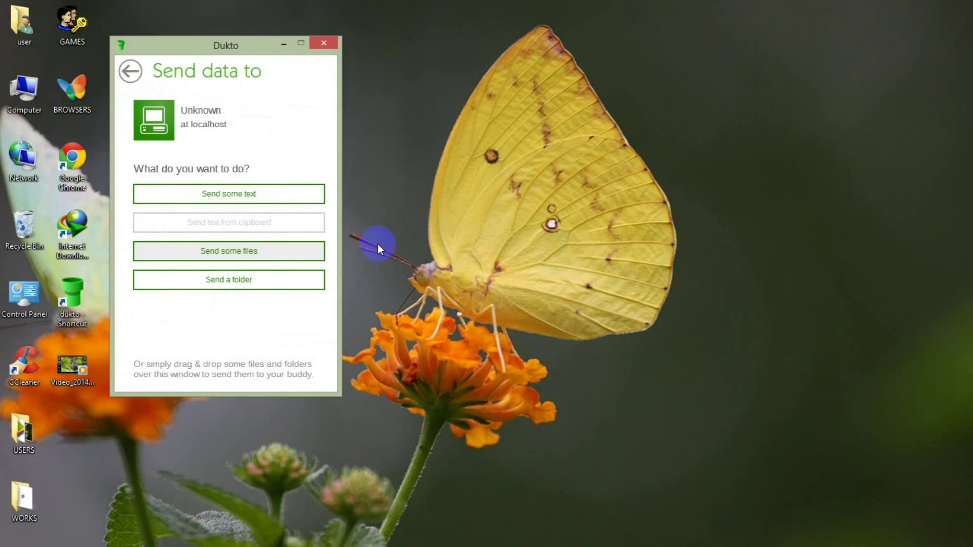
left_click(227, 279)
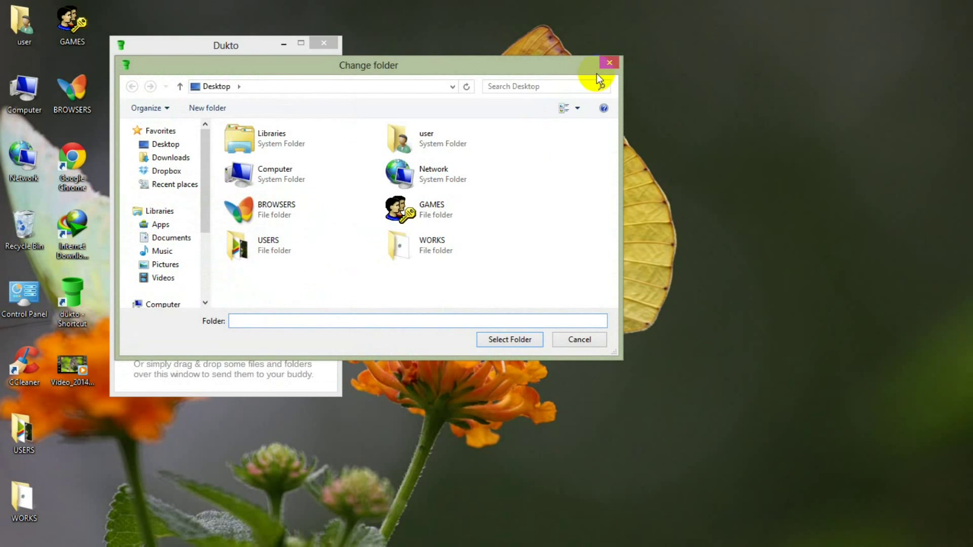
left_click(578, 339)
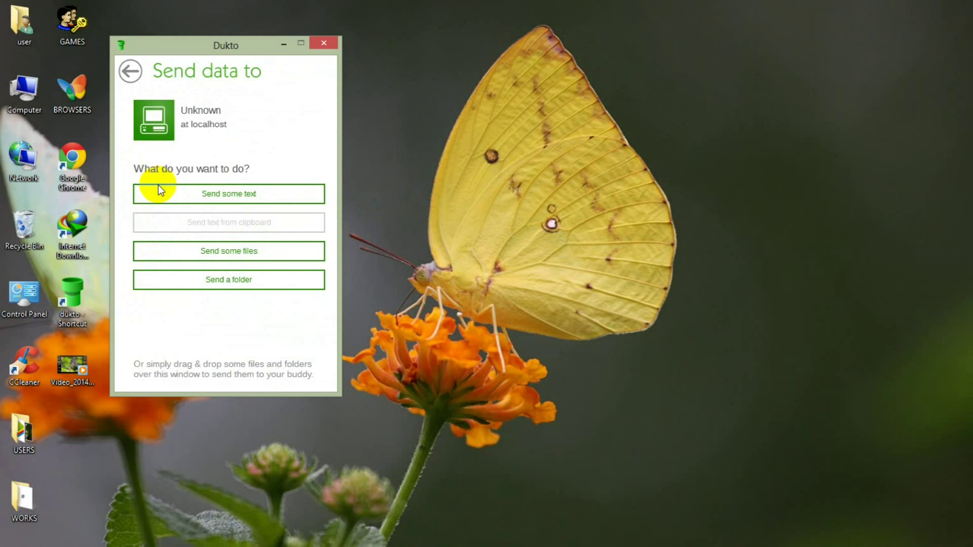
left_click(228, 194)
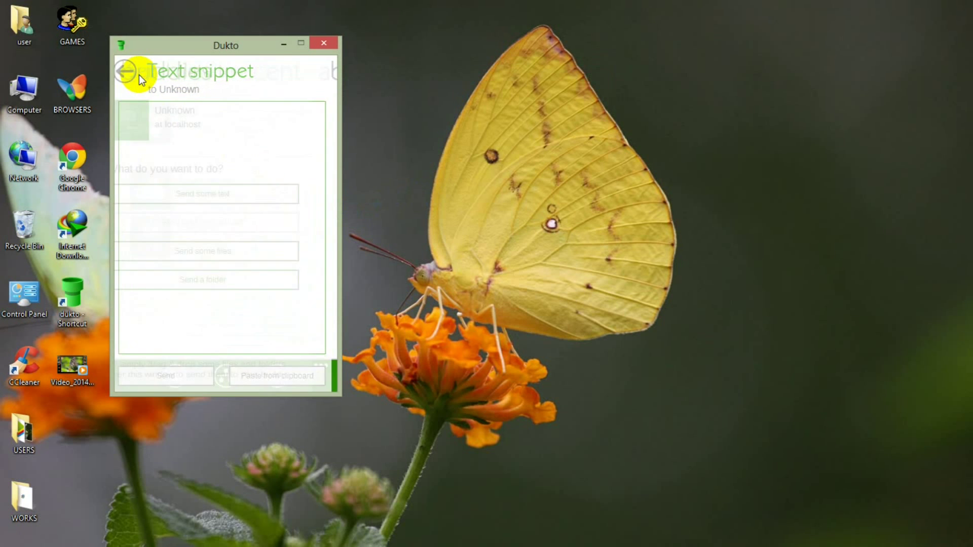
left_click(124, 72)
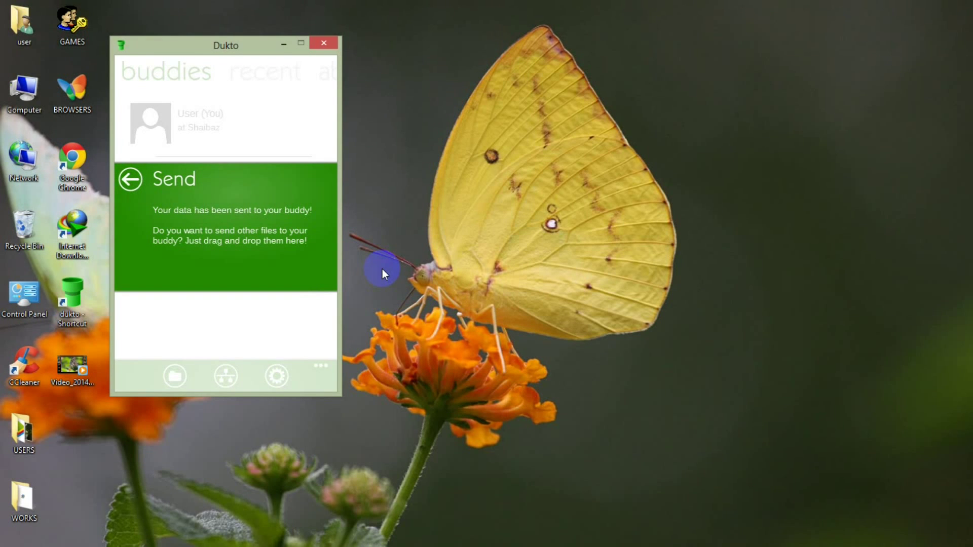
mouse_move(373, 278)
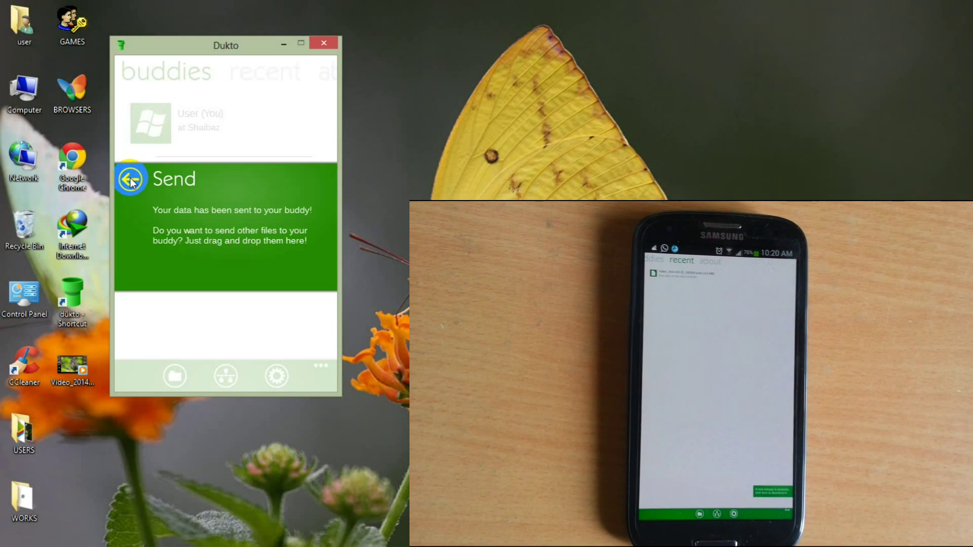
Send a folder to the phone buddy, then go back to the buddies list.
left_click(131, 179)
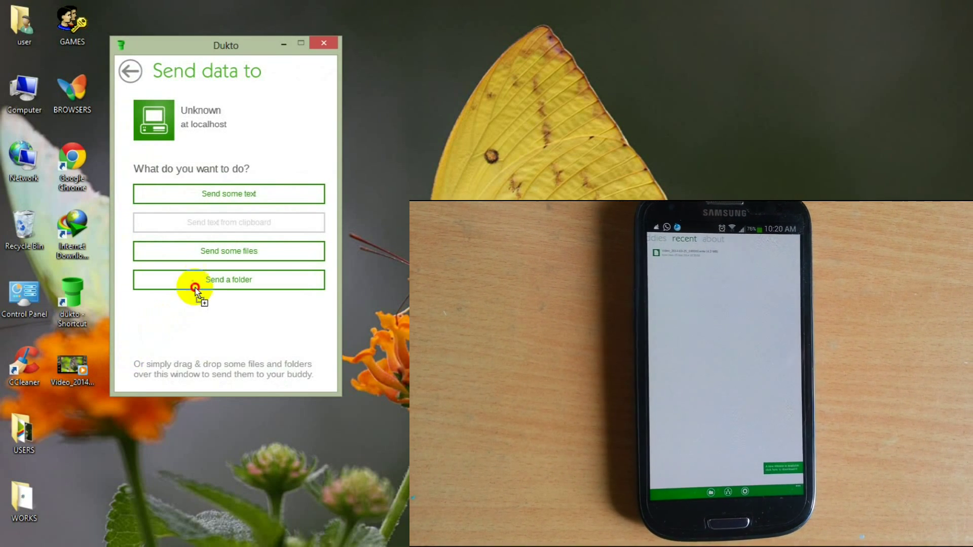
left_click(227, 279)
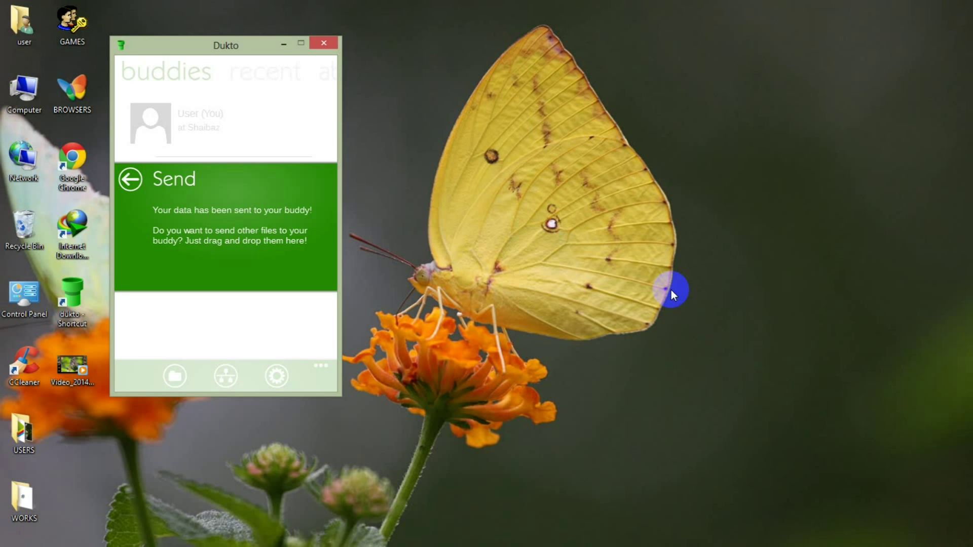
mouse_move(458, 425)
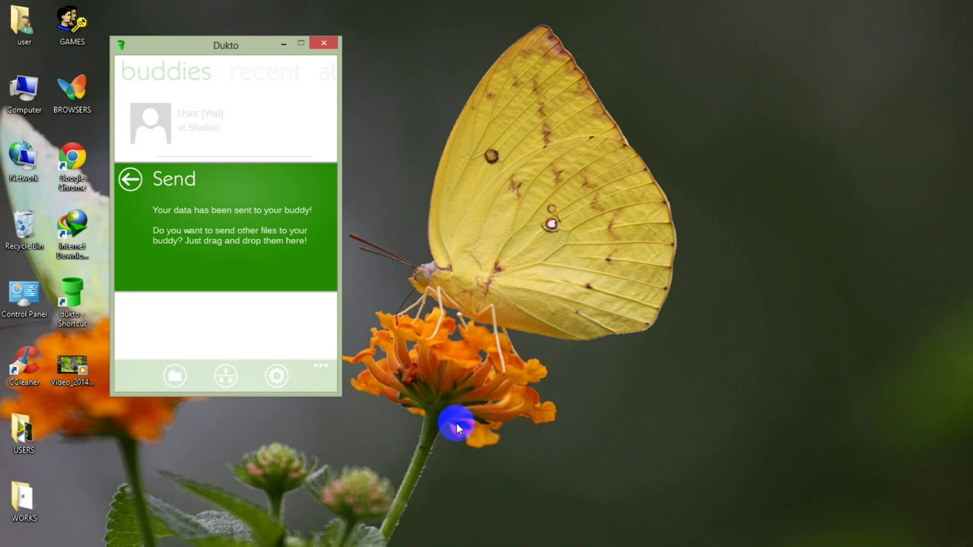
mouse_move(105, 359)
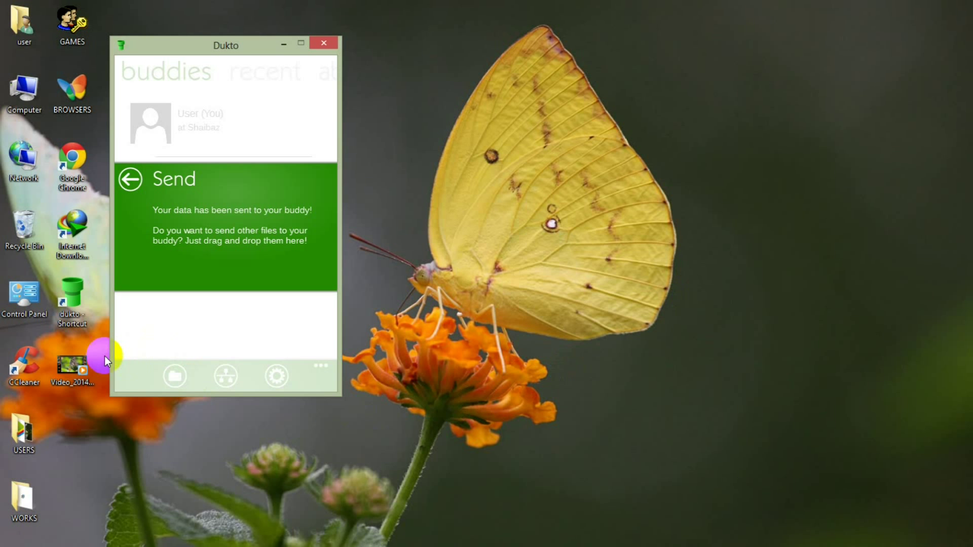
left_click(128, 179)
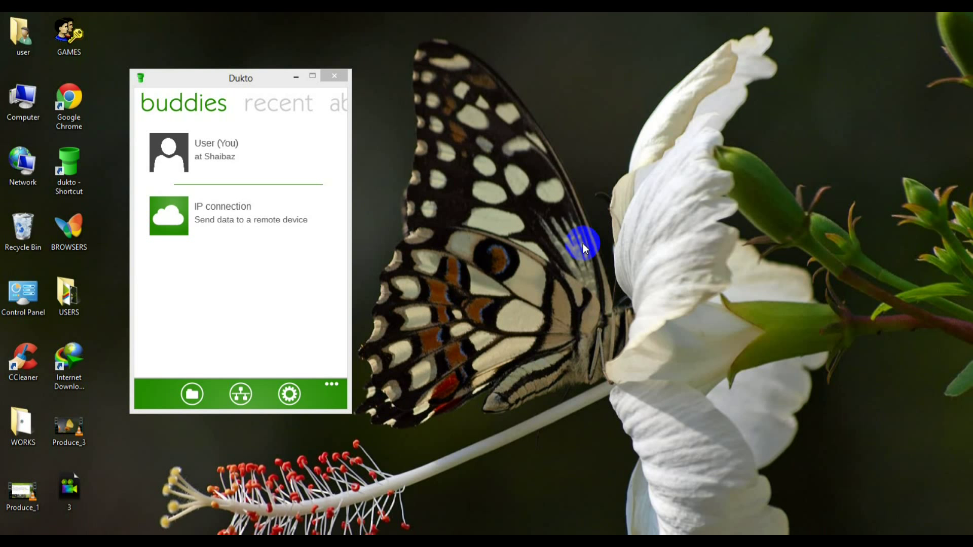